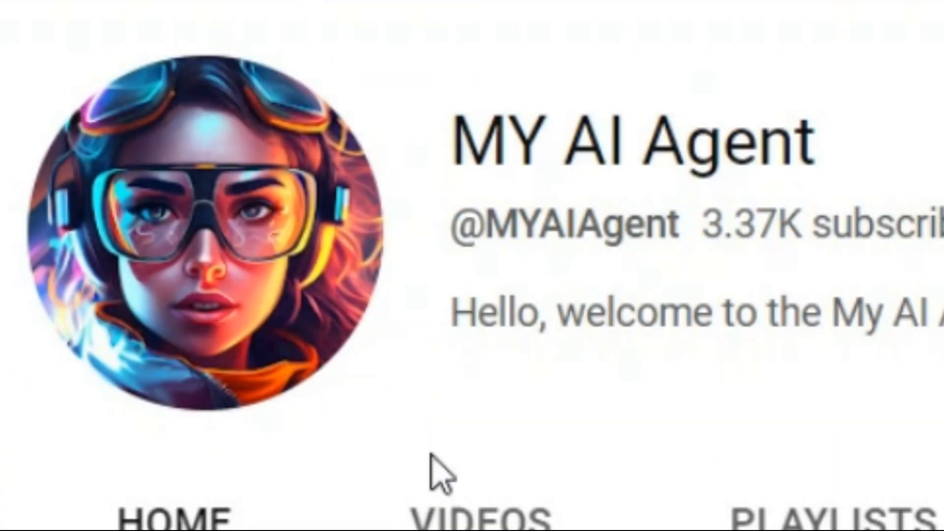
- Scroll through the YouTube Partner Program acceptance email
{"action": "scroll", "scroll_direction": "down", "scroll_amount": 3}
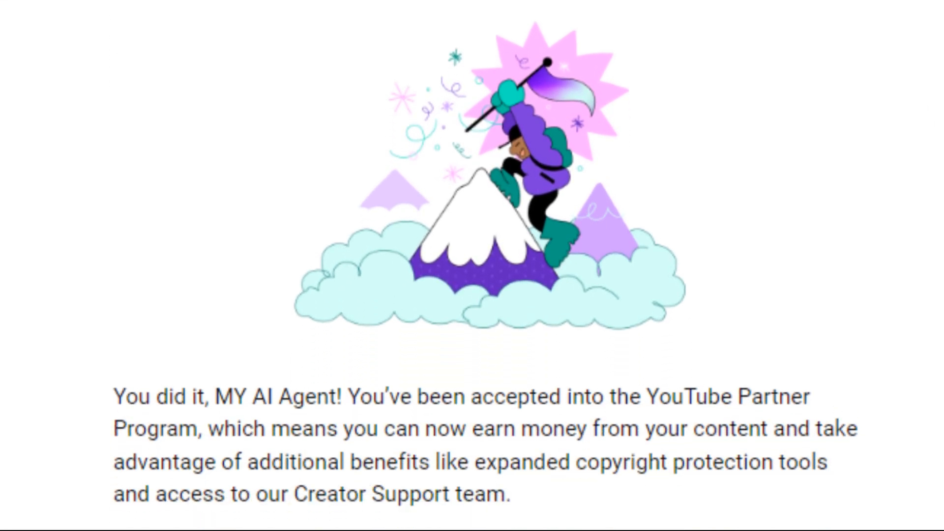
{"action": "scroll", "scroll_direction": "down", "scroll_amount": 3}
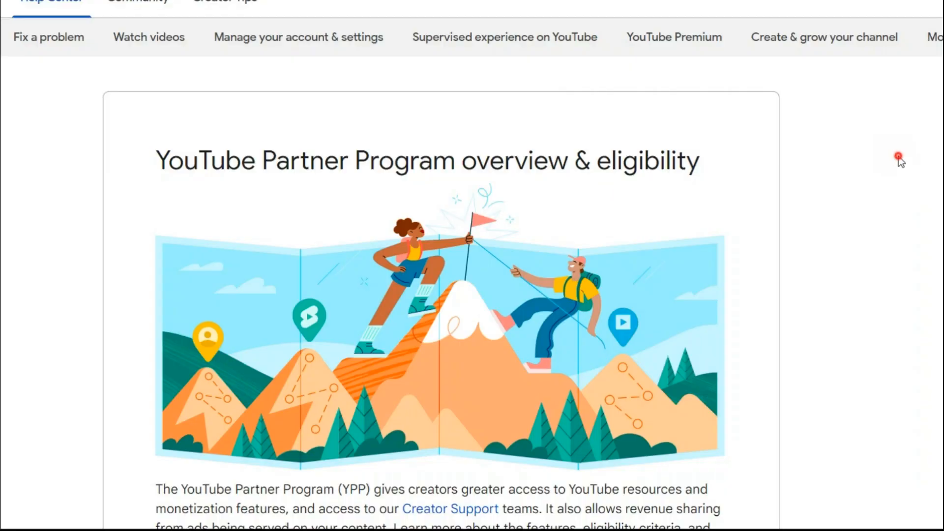
- Scroll the Partner Program overview article down to 'What you need to join'
{"action": "scroll", "scroll_direction": "down", "scroll_amount": 3}
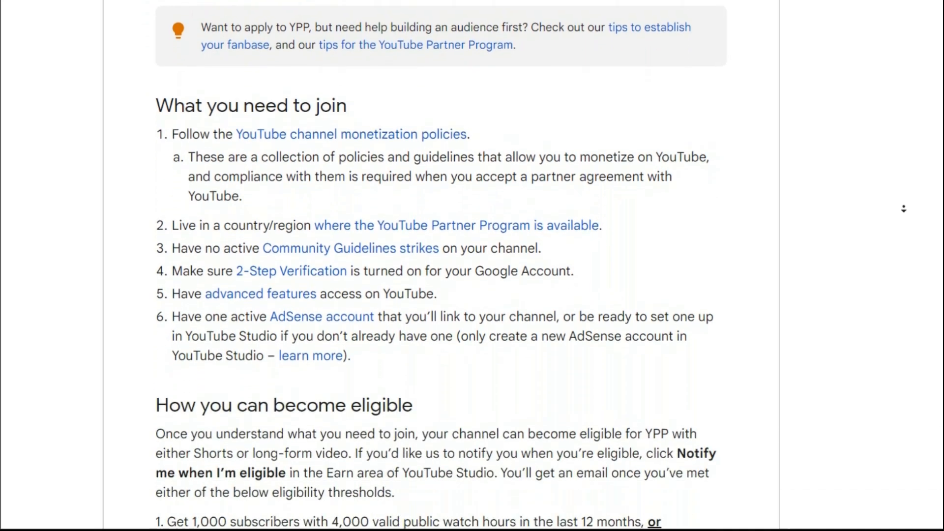
{"action": "scroll", "scroll_direction": "down", "scroll_amount": 3}
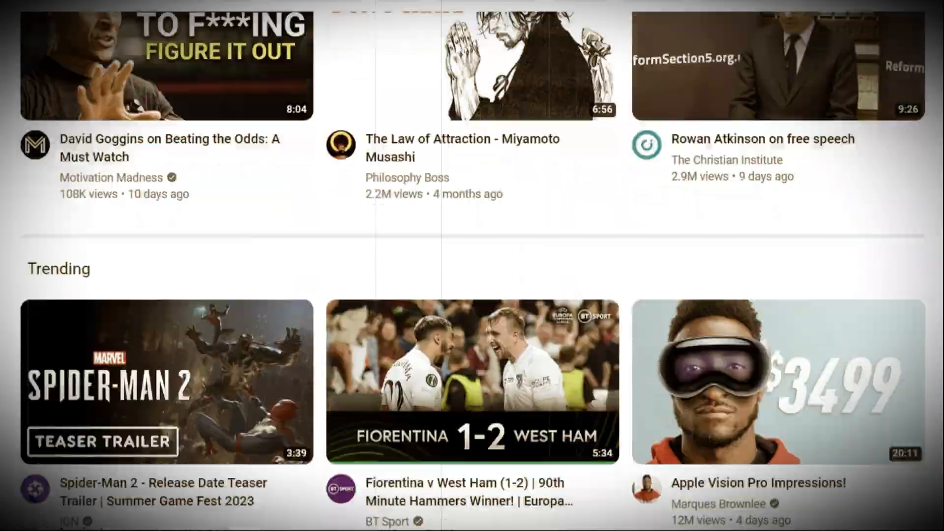
- Scroll through the YouTube home feed of recommended and trending videos
{"action": "scroll", "scroll_direction": "down", "scroll_amount": 3}
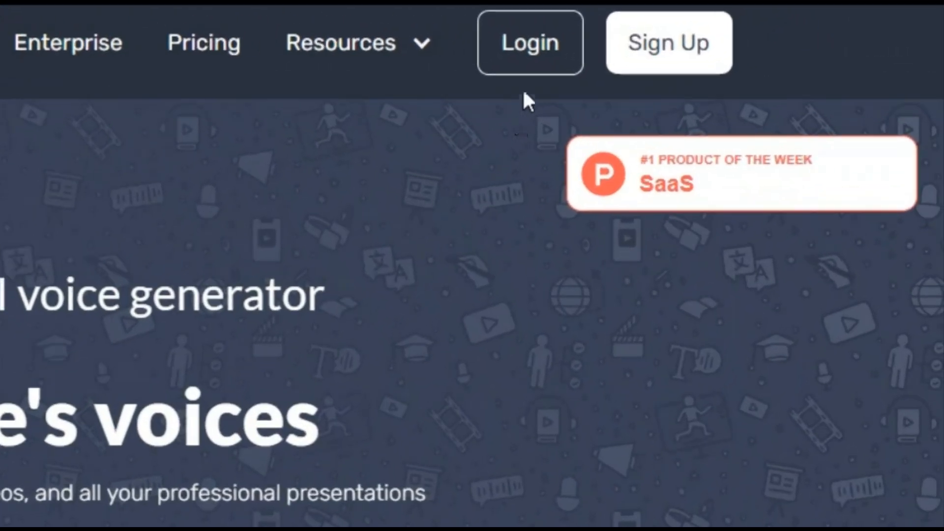
- Log in to Murf AI and create a blank audio project, My Awesome Project
{"action": "left_click", "coordinate": [668, 41]}
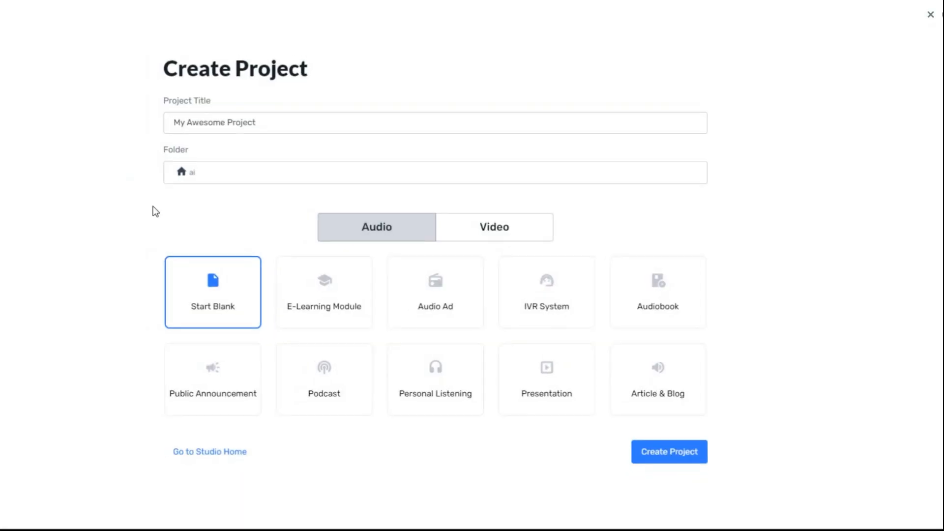
{"action": "left_click", "coordinate": [668, 451]}
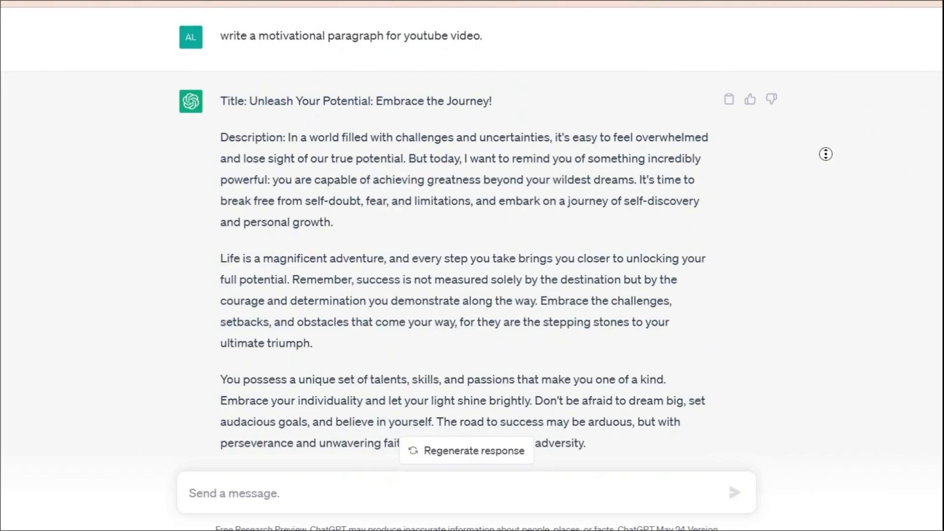
- Scroll through ChatGPT's 'Unleash Your Potential: Embrace the Journey!' paragraph
{"action": "scroll", "scroll_direction": "down", "scroll_amount": 3}
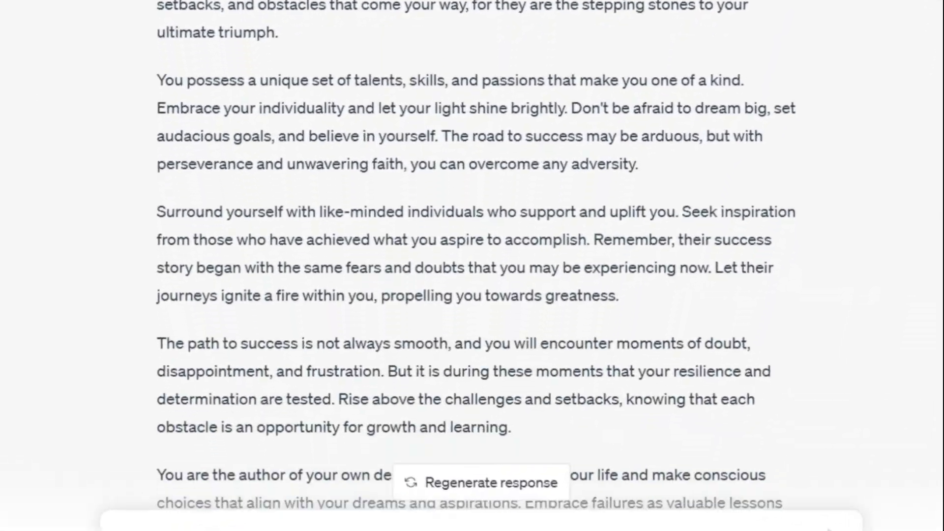
{"action": "scroll", "scroll_direction": "down", "scroll_amount": 3}
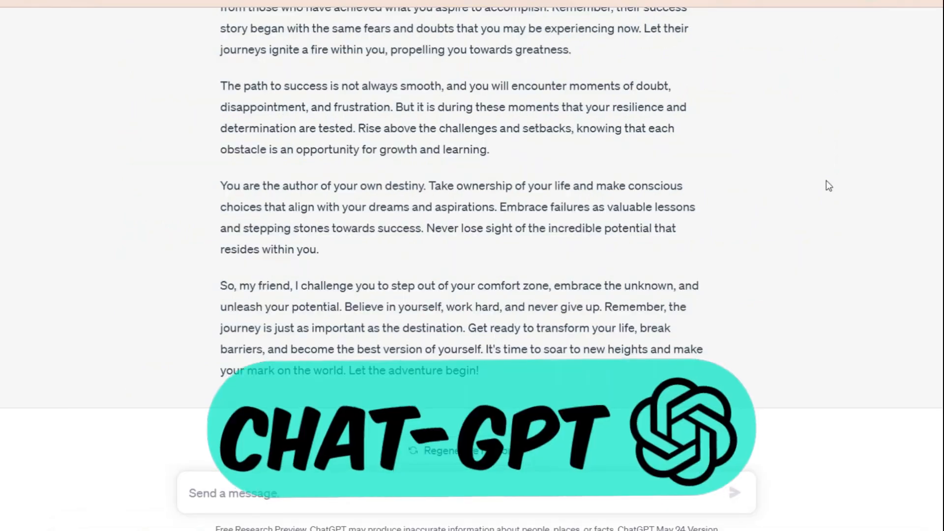
{"action": "scroll", "scroll_direction": "up", "scroll_amount": 3}
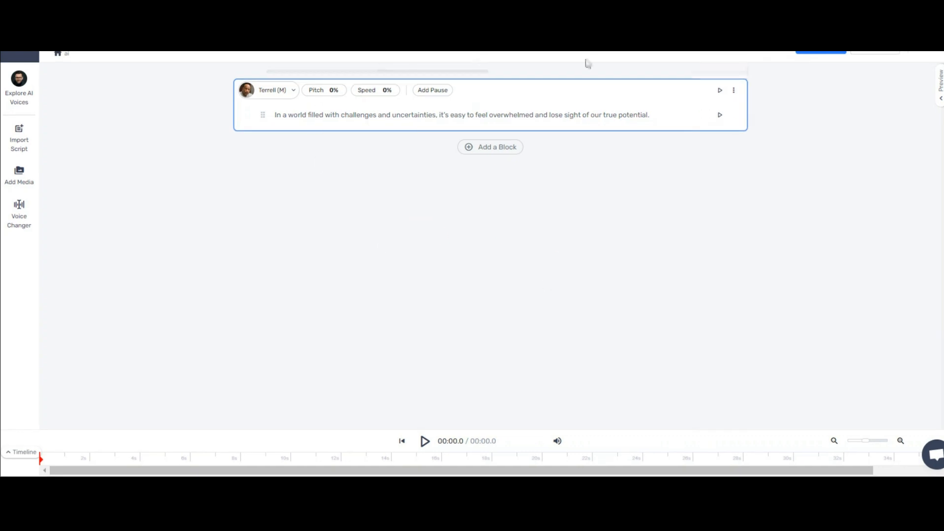
{"action": "mouse_move", "coordinate": [14, 252]}
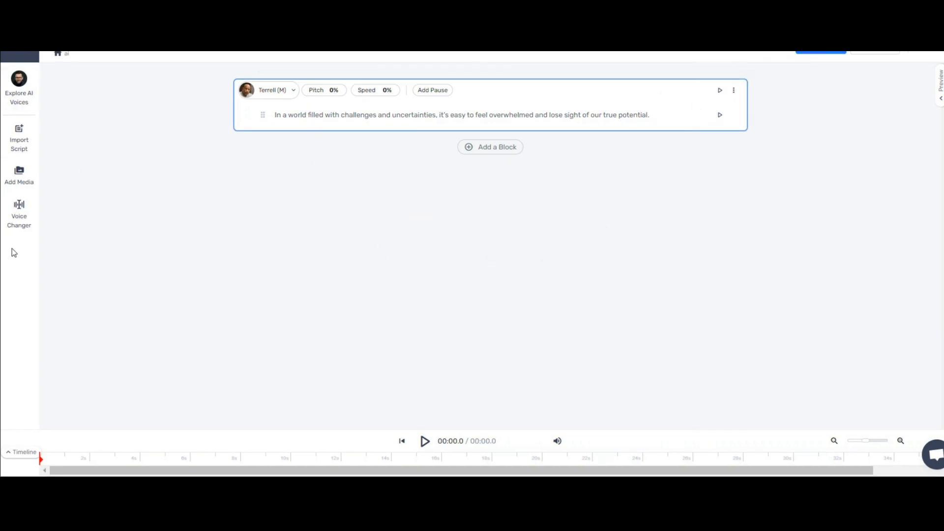
{"action": "mouse_move", "coordinate": [261, 157]}
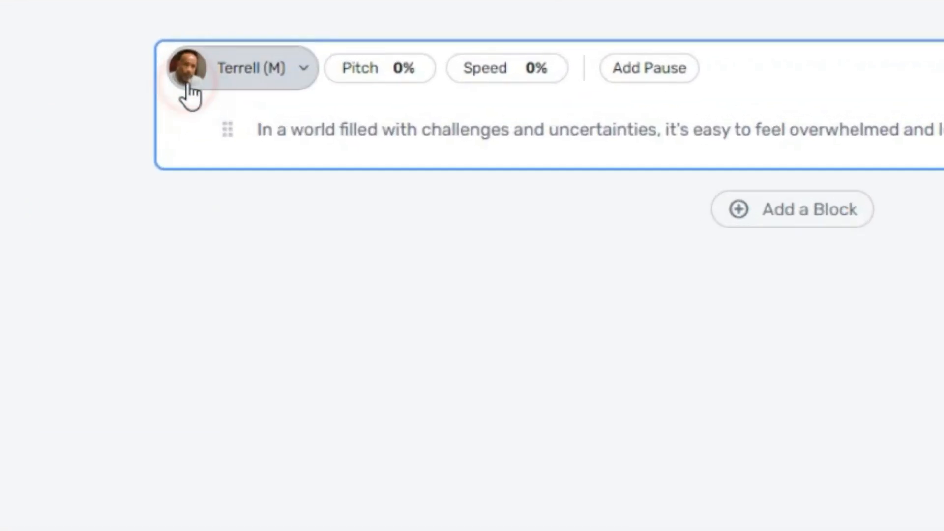
- Filter voices by Meditation and Youtube, then switch the block from Terrell to Clint (M)
{"action": "left_click", "coordinate": [241, 67]}
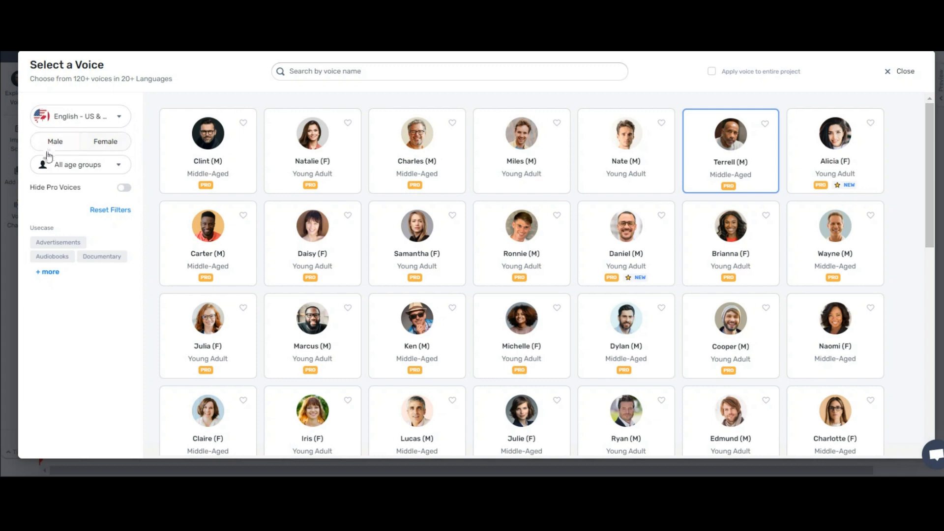
{"action": "left_click", "coordinate": [47, 272]}
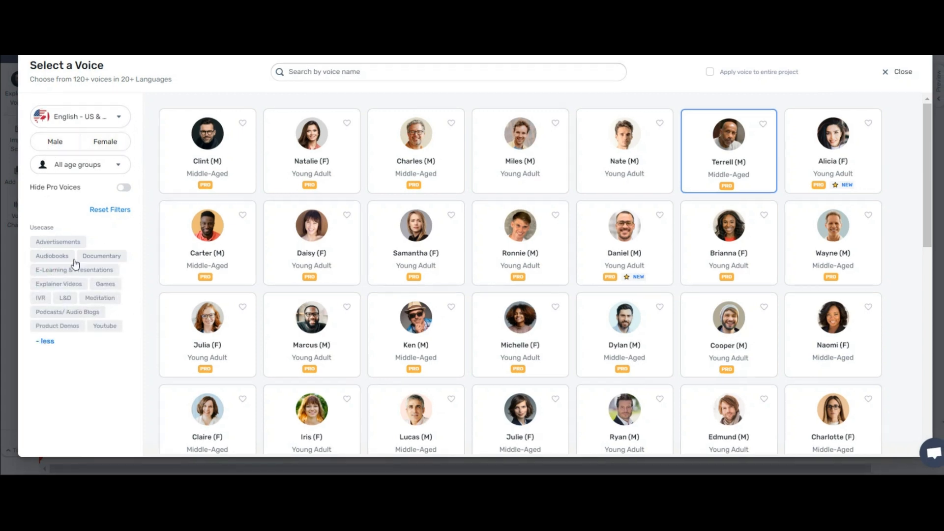
{"action": "left_click", "coordinate": [100, 297]}
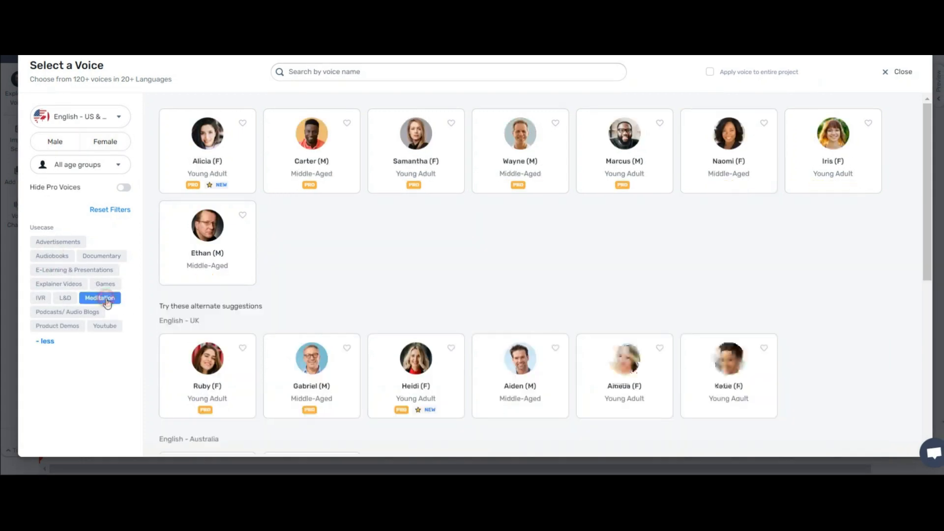
{"action": "left_click", "coordinate": [104, 326]}
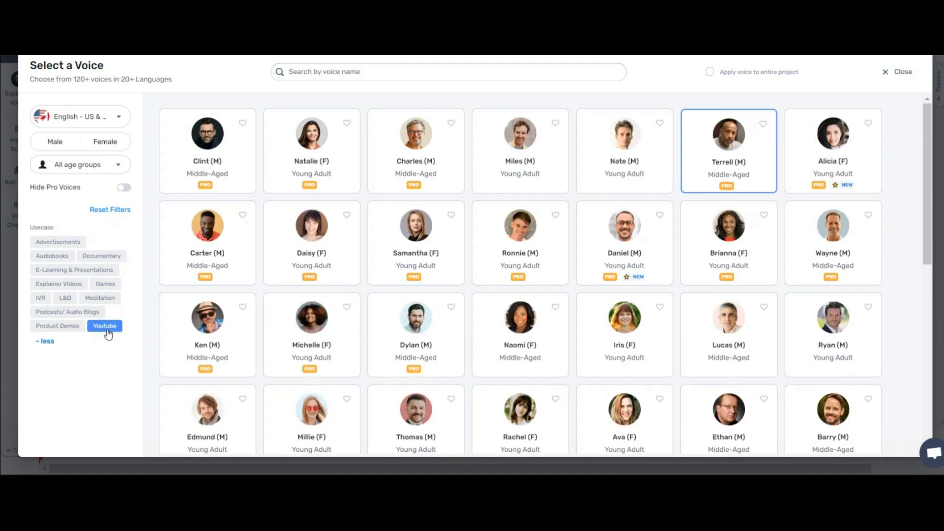
{"action": "scroll", "scroll_direction": "down", "scroll_amount": 3}
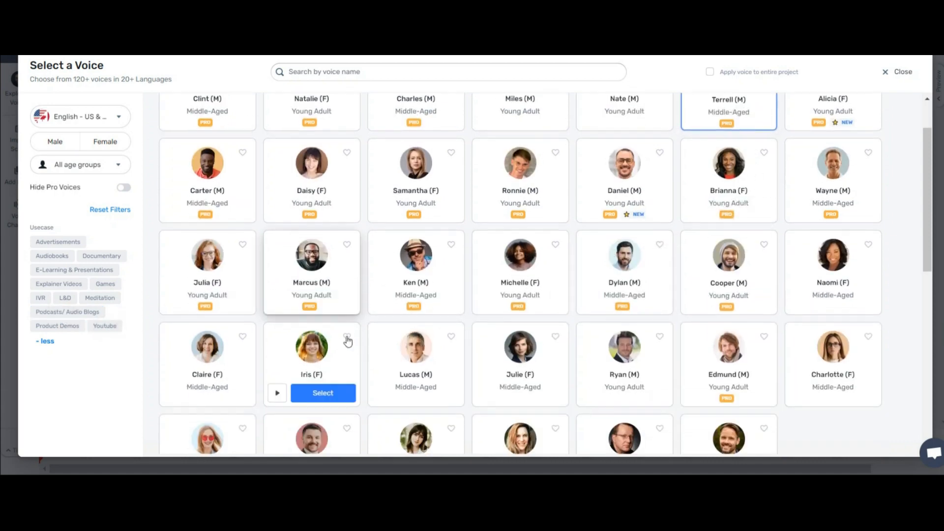
{"action": "left_click", "coordinate": [322, 392]}
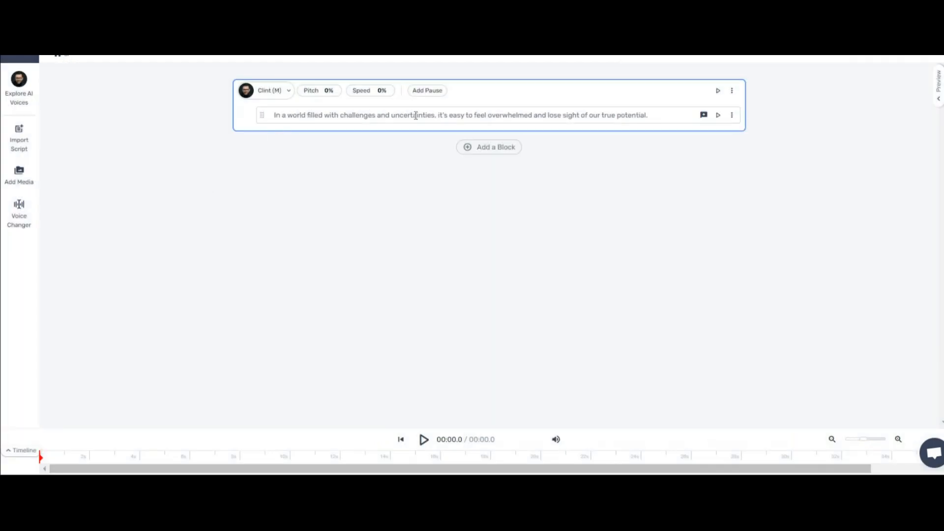
- Preview the Clint voice and lower its pitch to -22%
{"action": "left_click", "coordinate": [718, 115]}
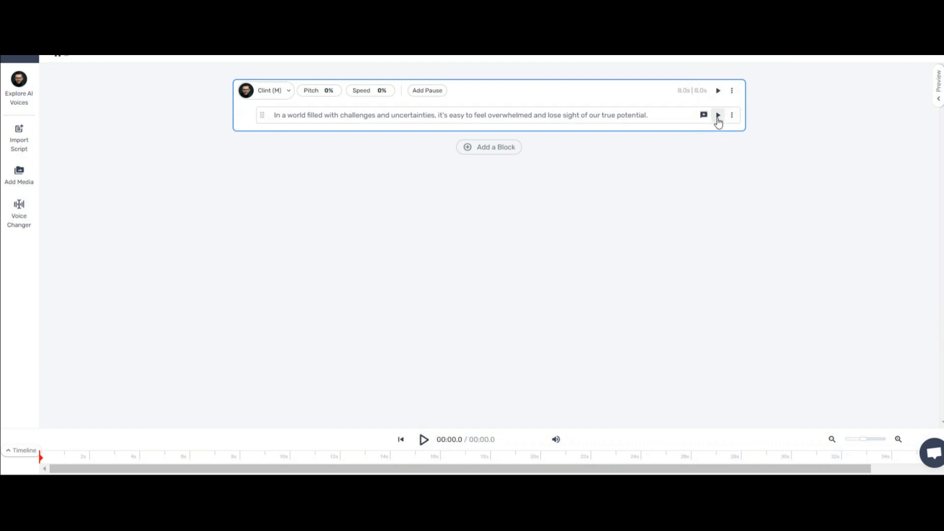
{"action": "left_click", "coordinate": [718, 115]}
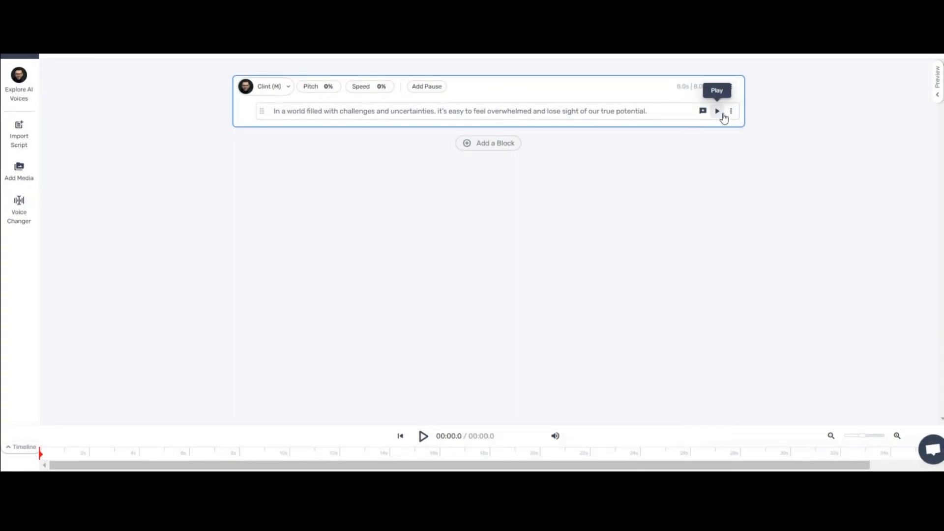
{"action": "left_click", "coordinate": [310, 86]}
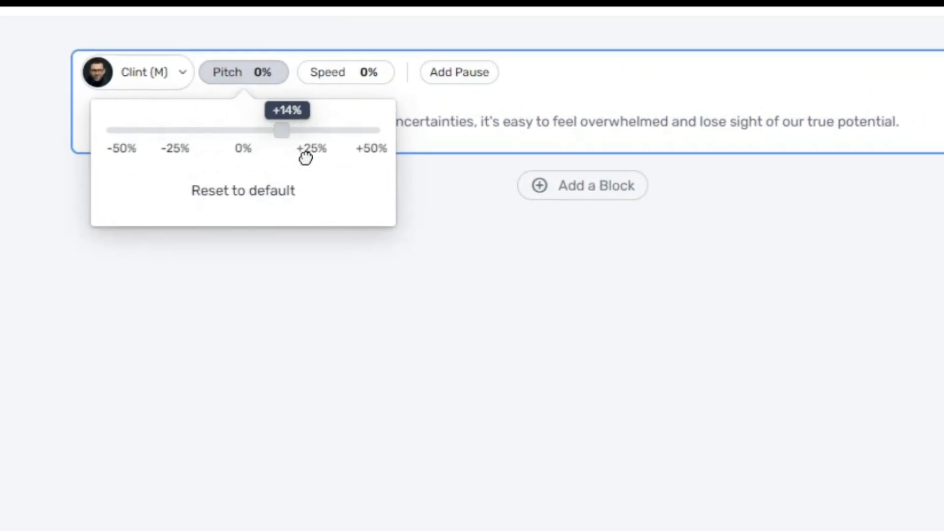
{"action": "left_click_drag", "start_coordinate": [281, 130], "coordinate": [170, 131]}
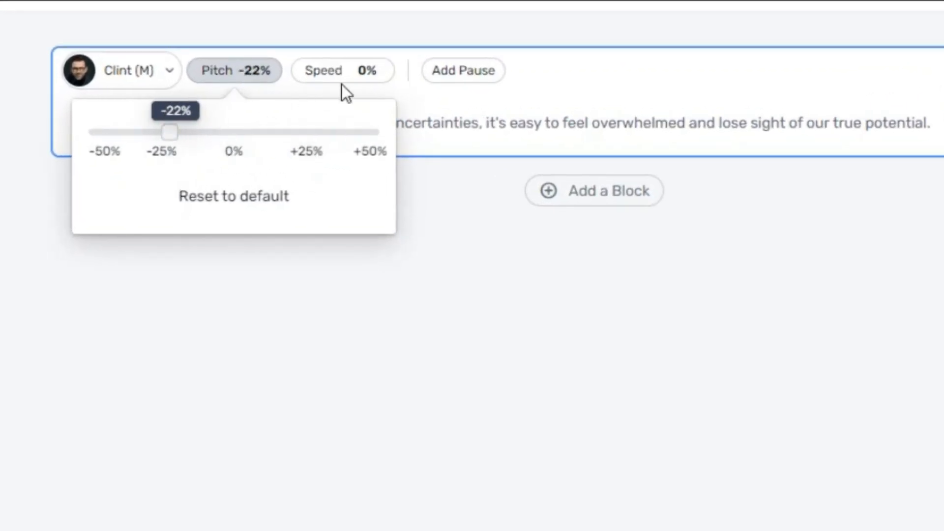
- Slow the sentence's speech speed to -10%
{"action": "left_click", "coordinate": [342, 70]}
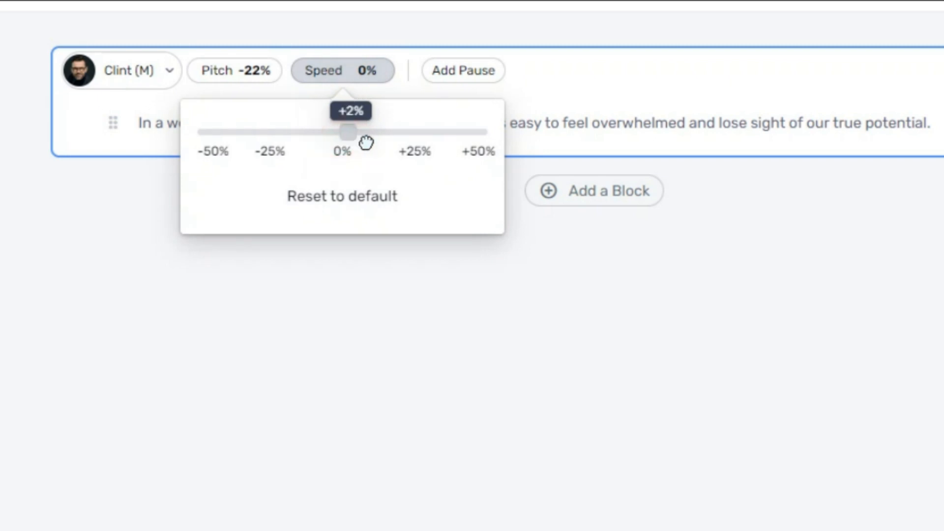
{"action": "left_click_drag", "start_coordinate": [347, 133], "coordinate": [311, 133]}
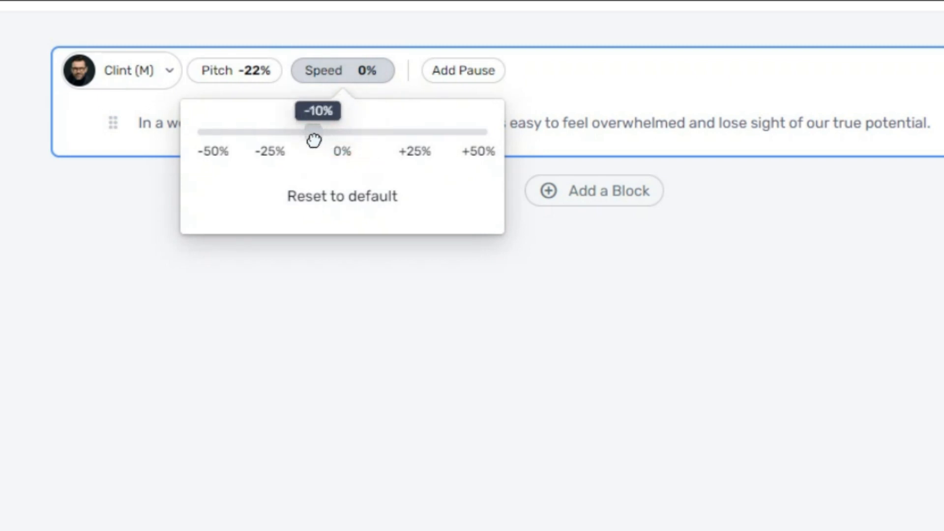
{"action": "left_click_drag", "start_coordinate": [312, 132], "coordinate": [313, 133]}
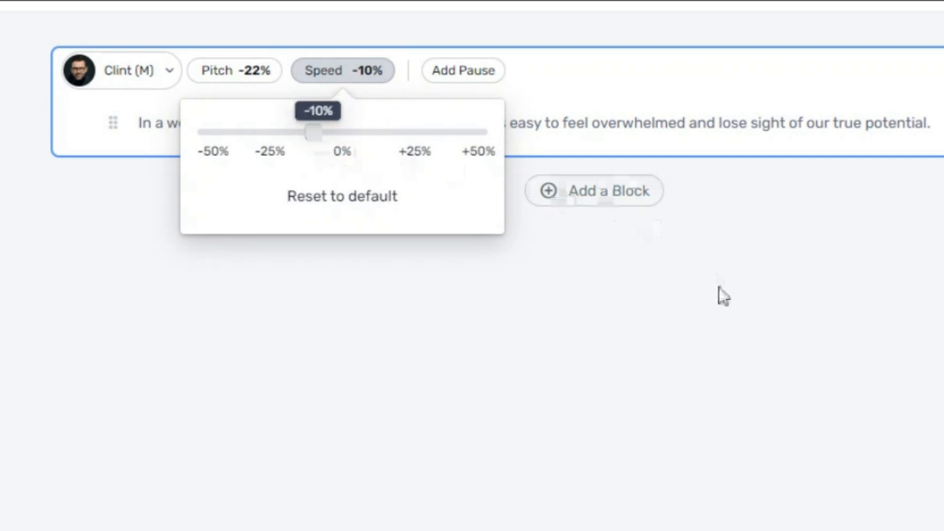
{"action": "left_click", "coordinate": [325, 157]}
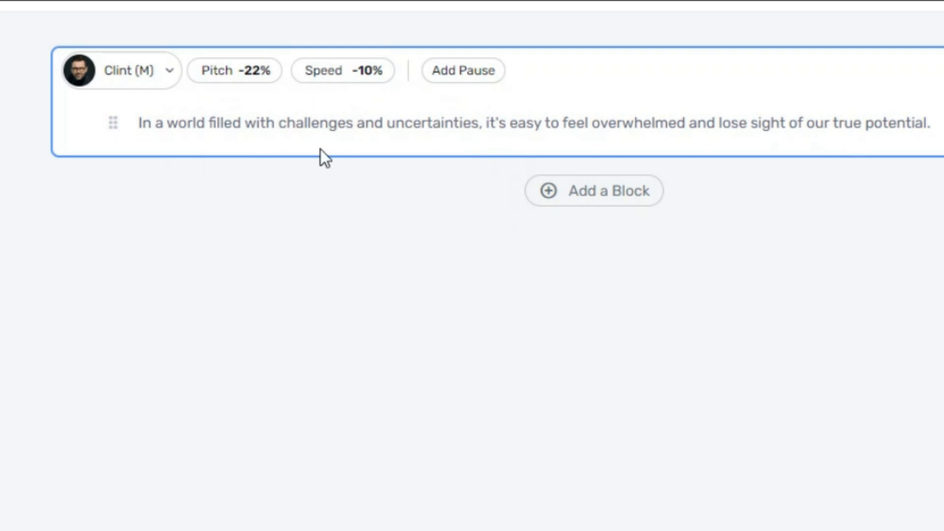
{"action": "left_click", "coordinate": [120, 70]}
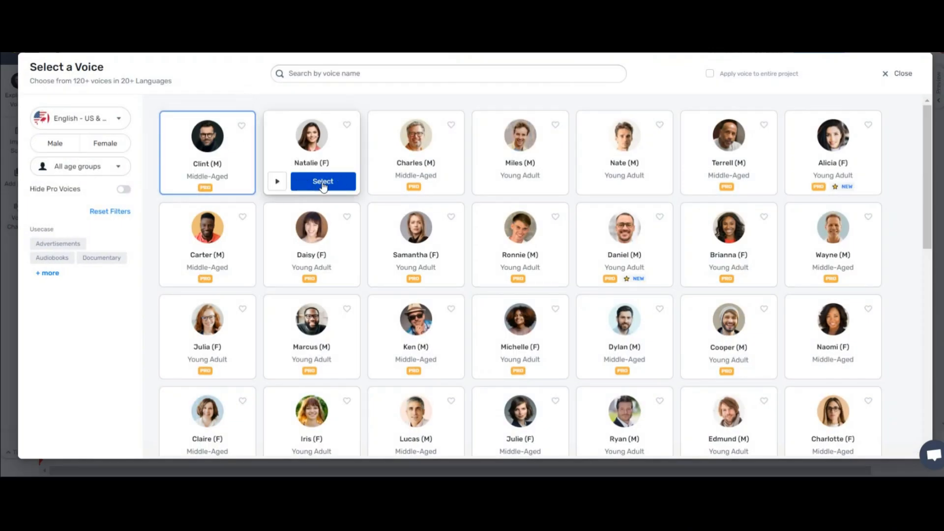
- Switch to Natalie (F), reset speed to 0%, and set pitch to -20%
{"action": "left_click", "coordinate": [322, 181]}
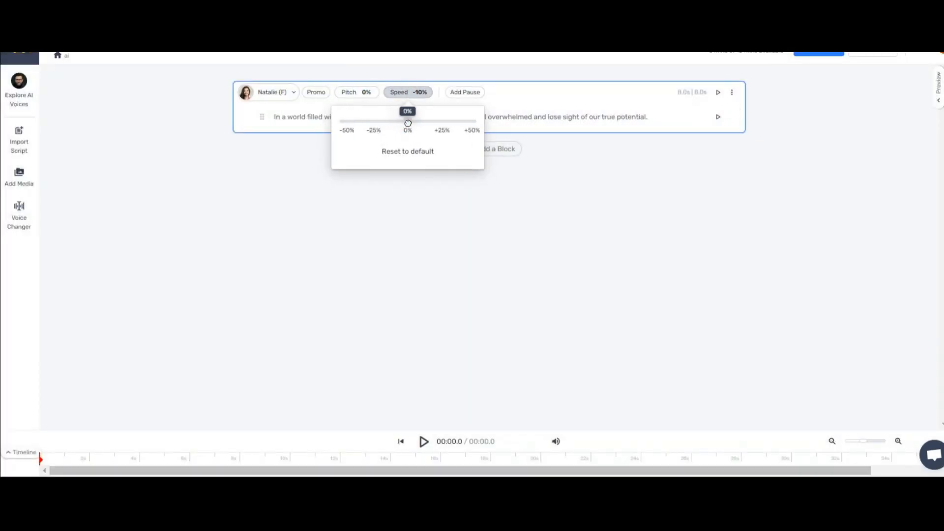
{"action": "left_click", "coordinate": [408, 151]}
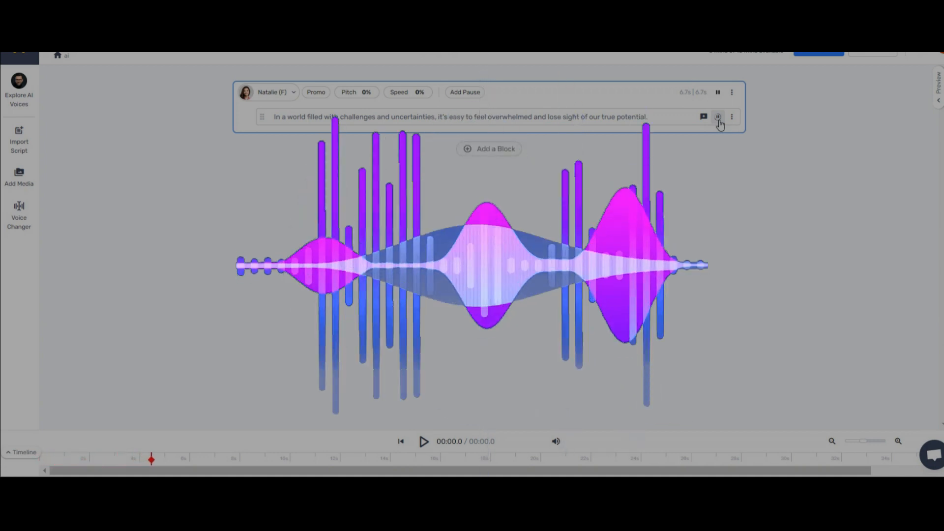
{"action": "left_click", "coordinate": [718, 117]}
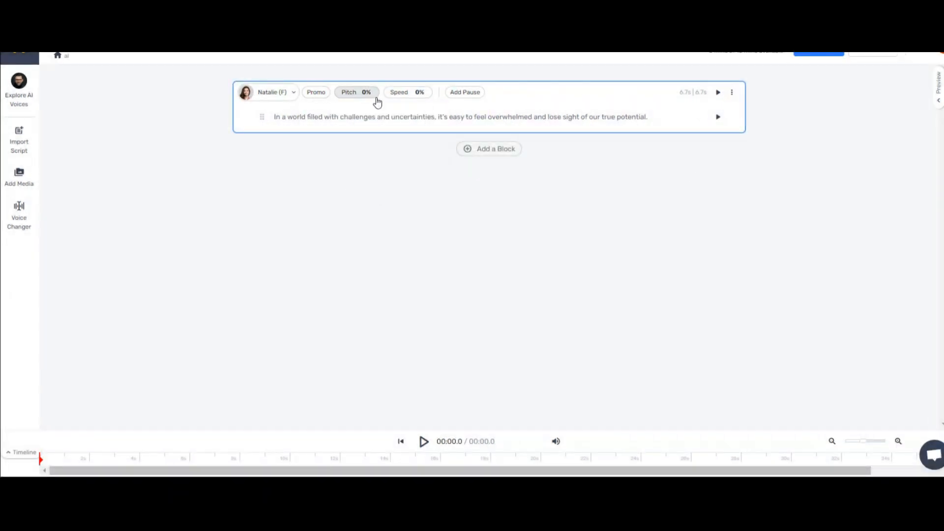
{"action": "left_click", "coordinate": [356, 91]}
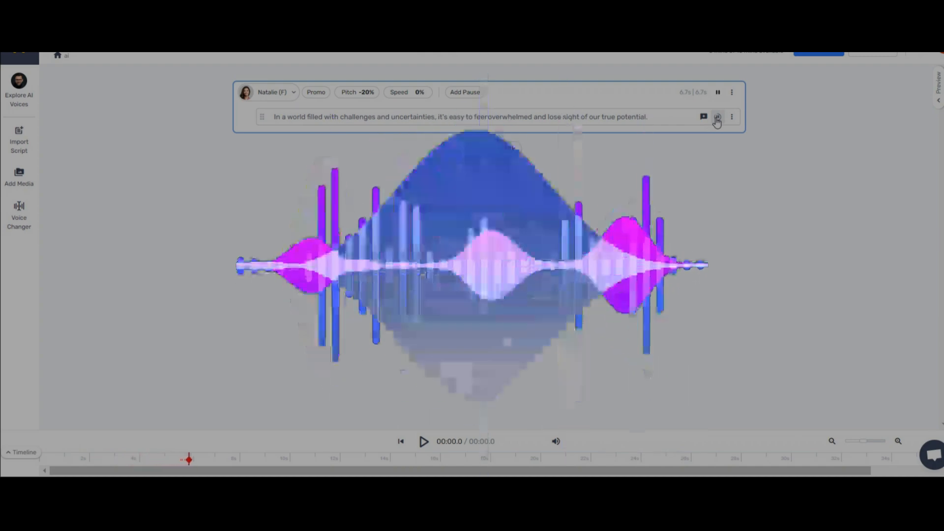
{"action": "left_click", "coordinate": [273, 92]}
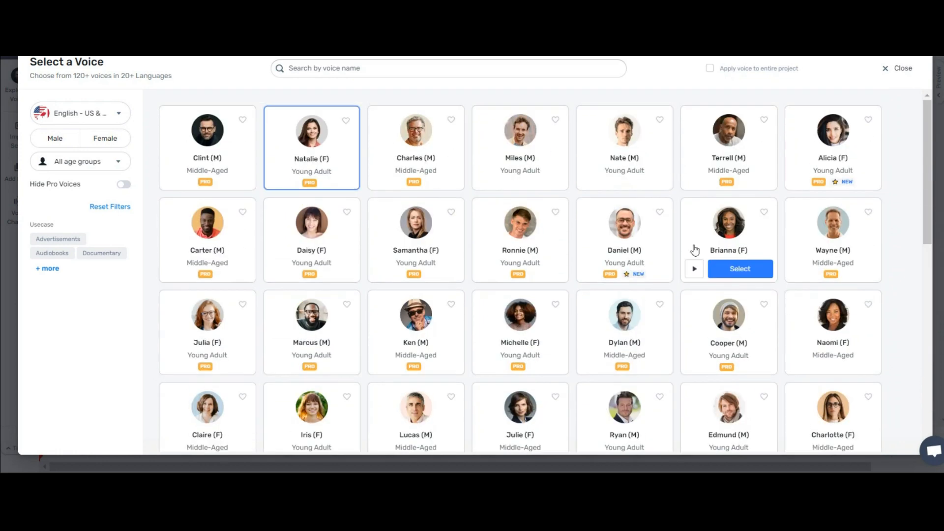
- Close the voice list, then review and close pronunciation suggestions for 'overwhelmed'
{"action": "left_click", "coordinate": [739, 269]}
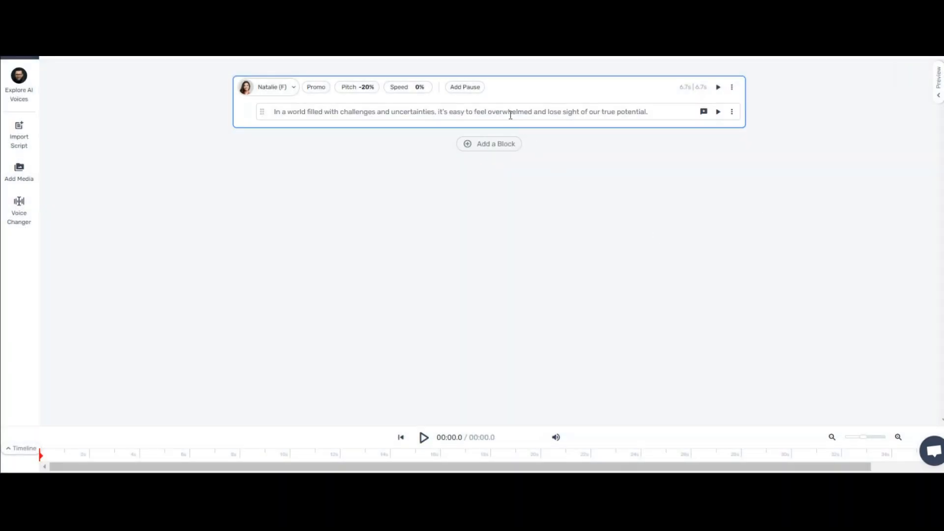
{"action": "double_click", "coordinate": [515, 112]}
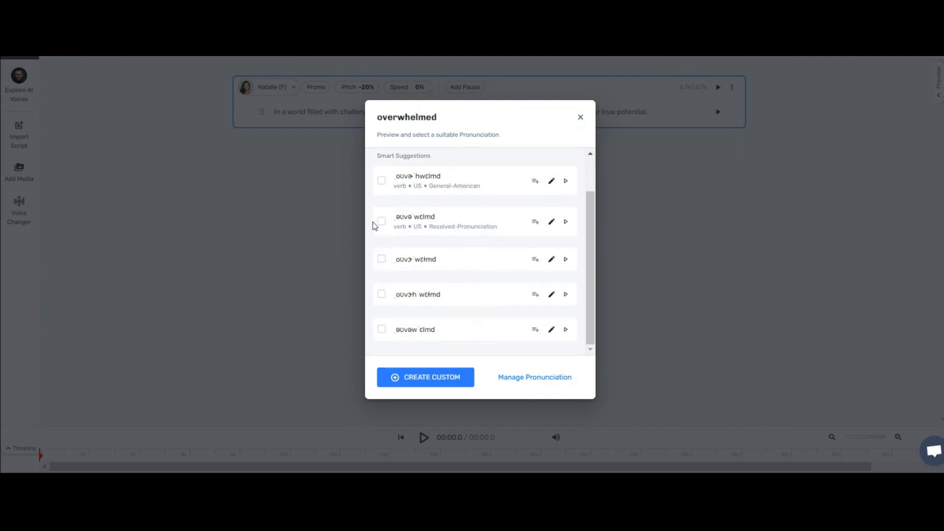
{"action": "mouse_move", "coordinate": [695, 281]}
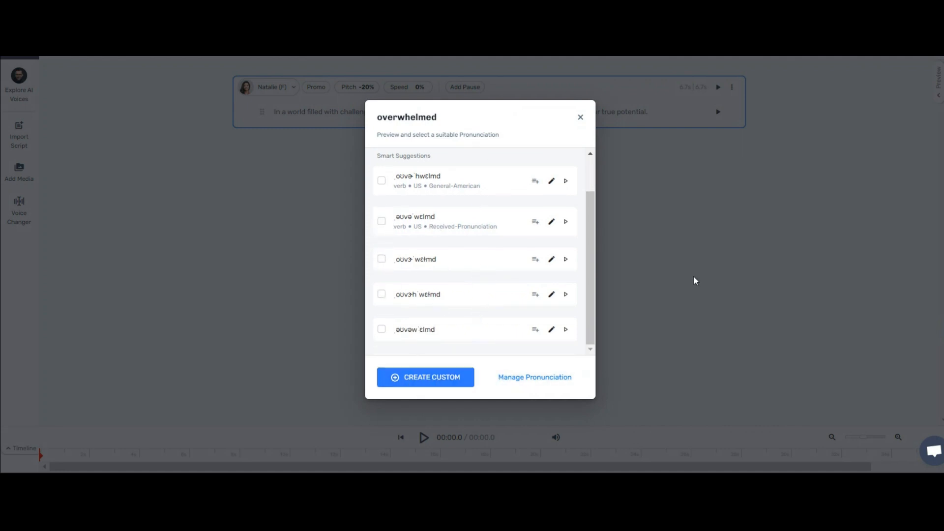
{"action": "left_click", "coordinate": [580, 117]}
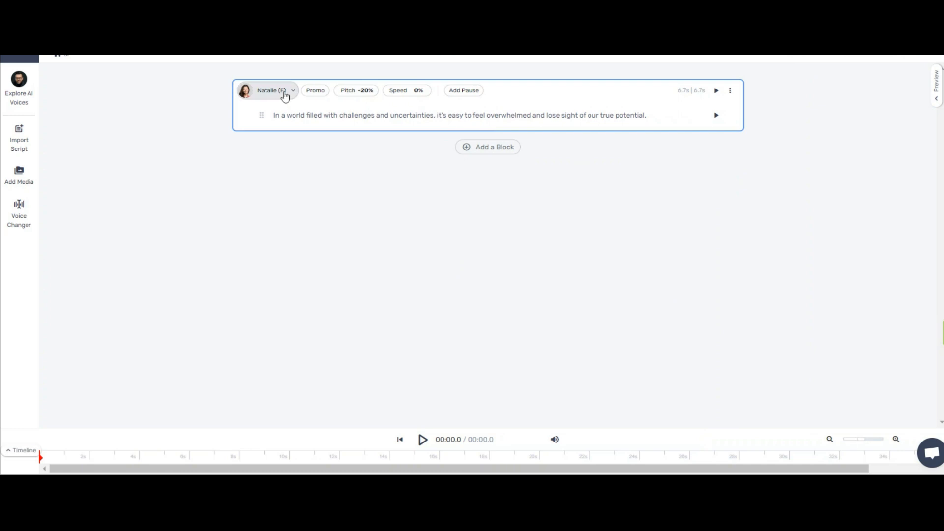
{"action": "mouse_move", "coordinate": [523, 321]}
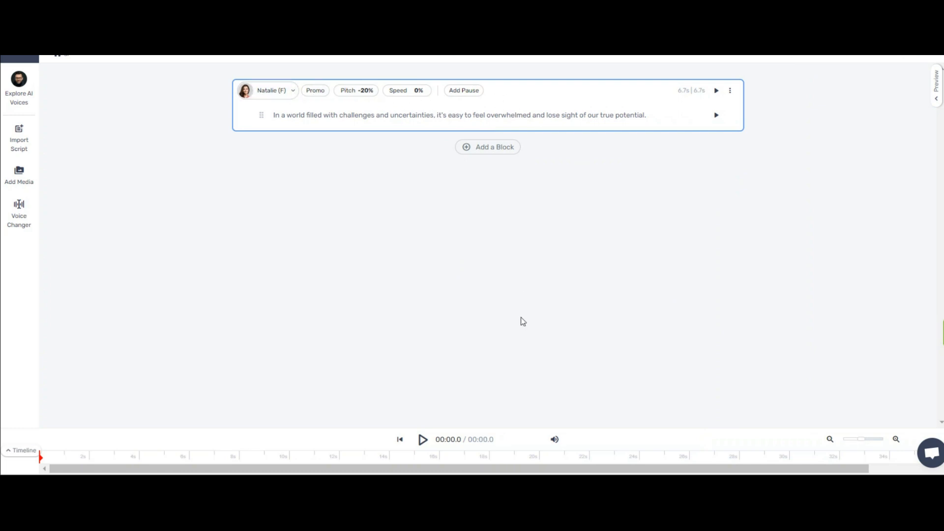
{"action": "left_click", "coordinate": [423, 439]}
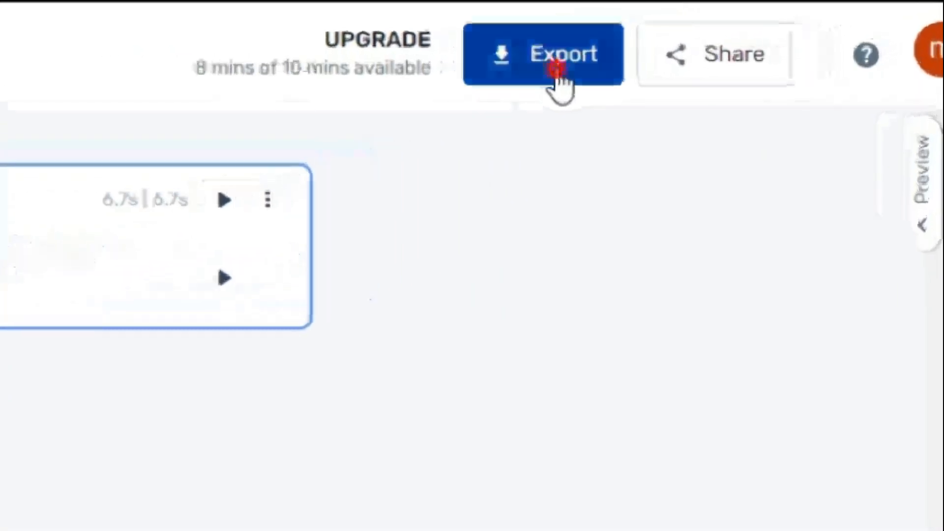
- Open the export options for the Natalie audio: MP3, medium quality, mono
{"action": "left_click", "coordinate": [542, 53]}
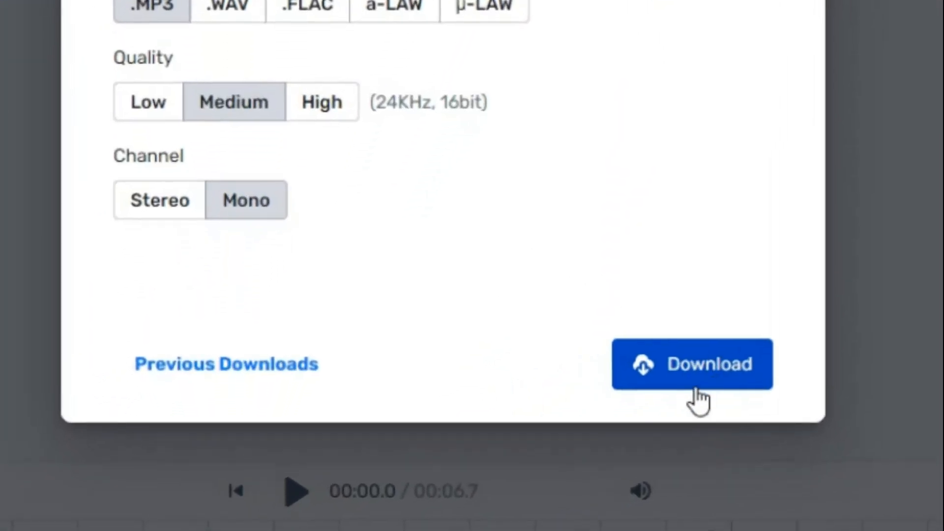